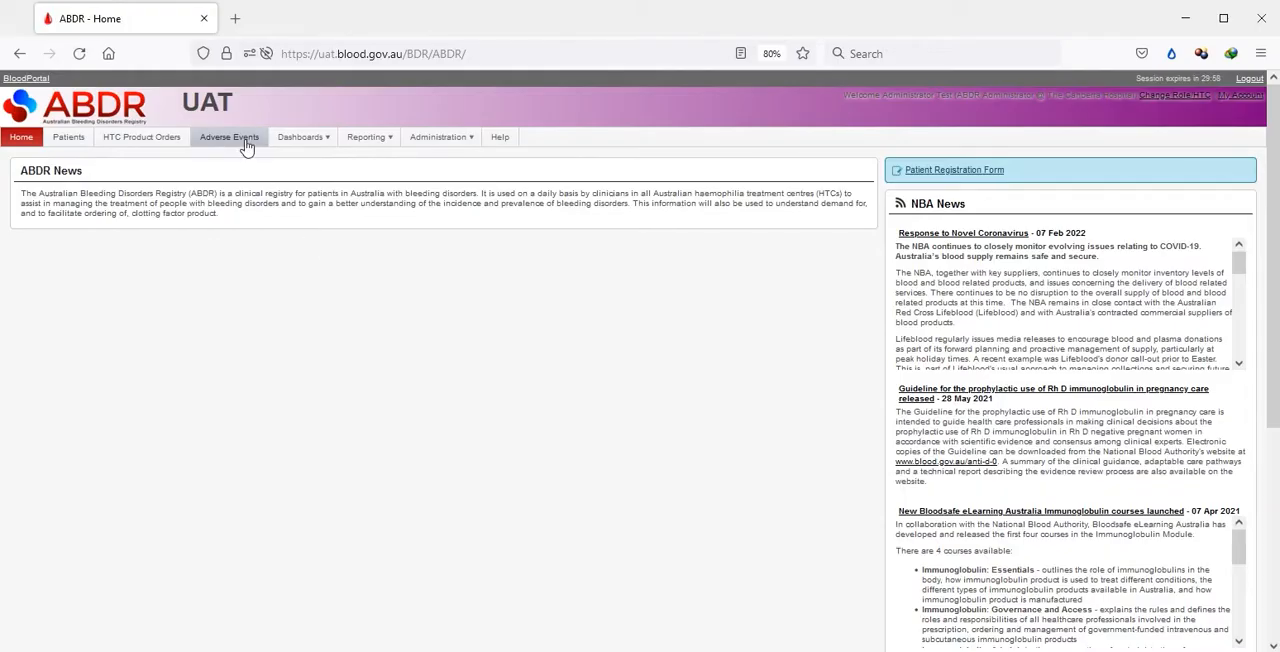
Start a new Neurological Event report from the Adverse Events list
click(229, 137)
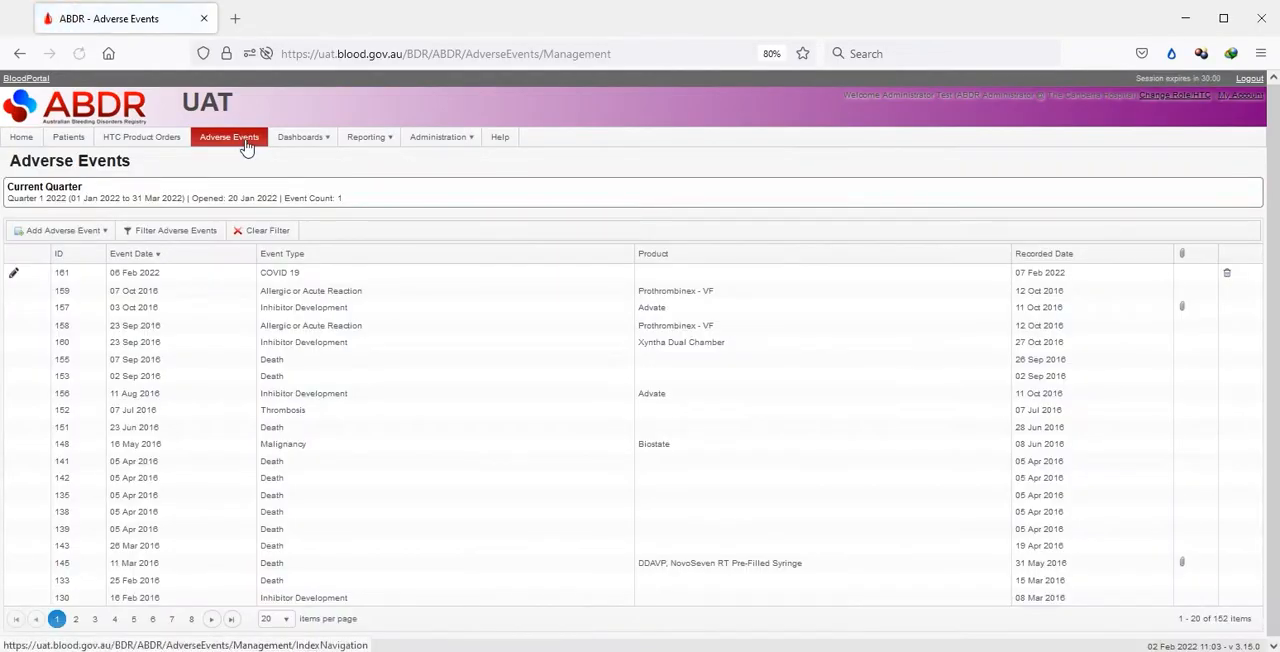
click(60, 230)
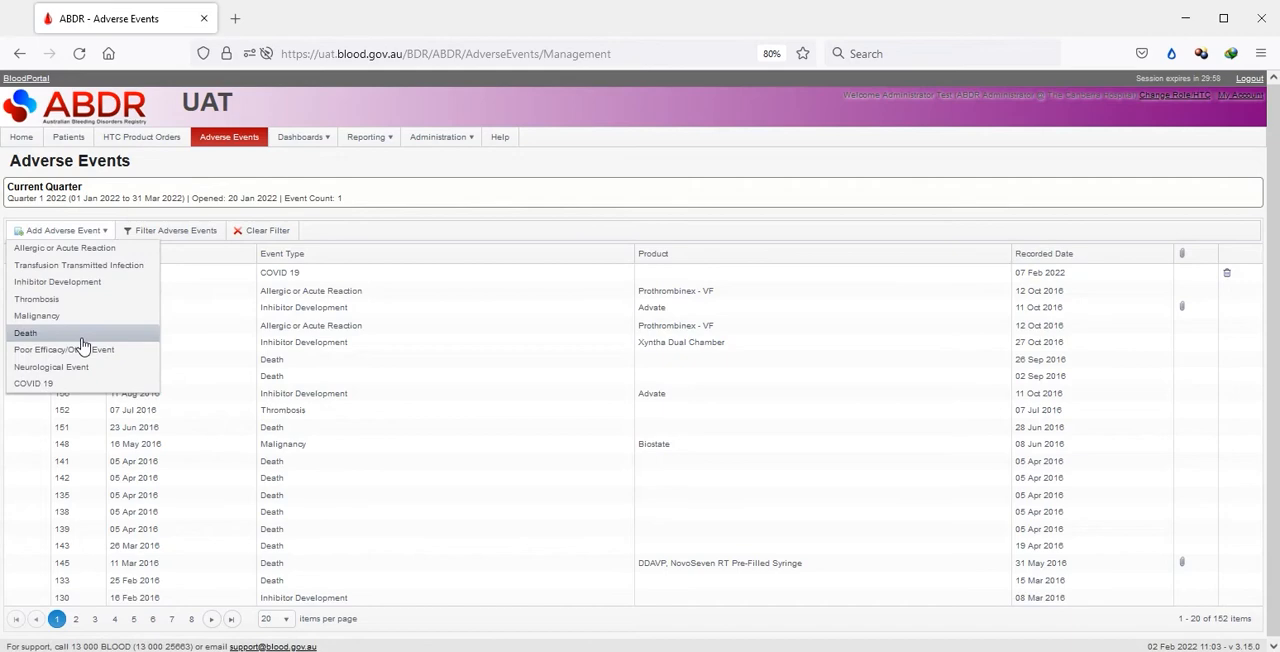
click(51, 367)
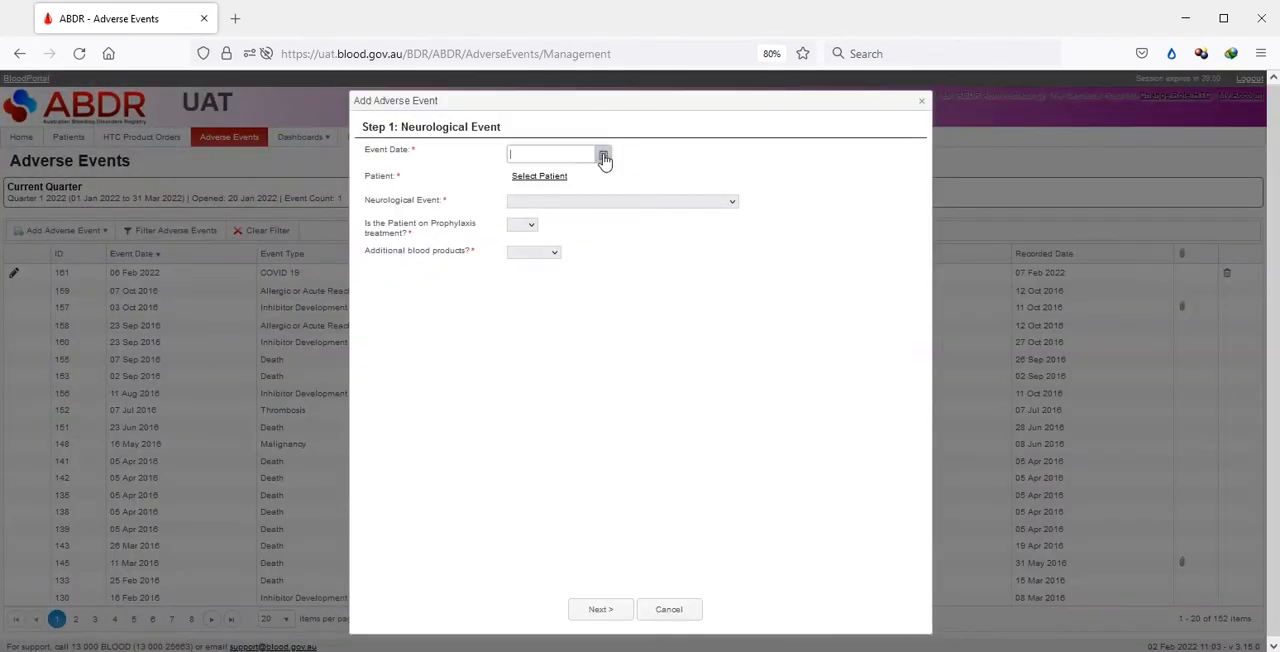
click(603, 155)
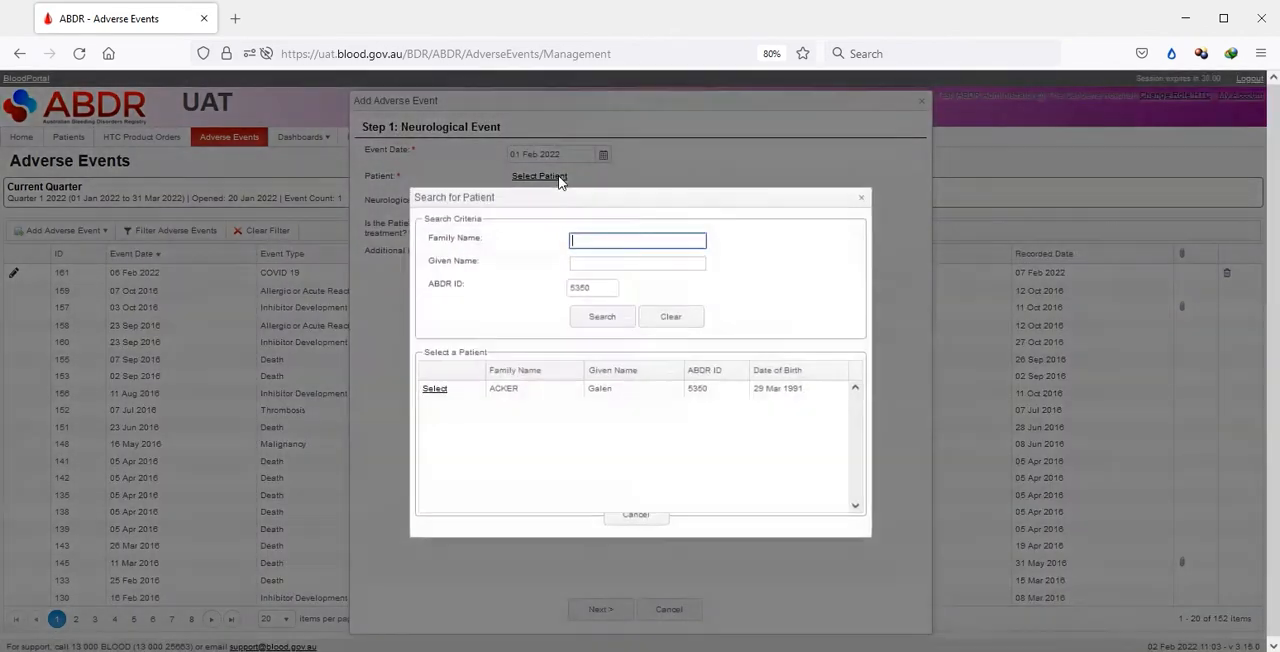
click(434, 388)
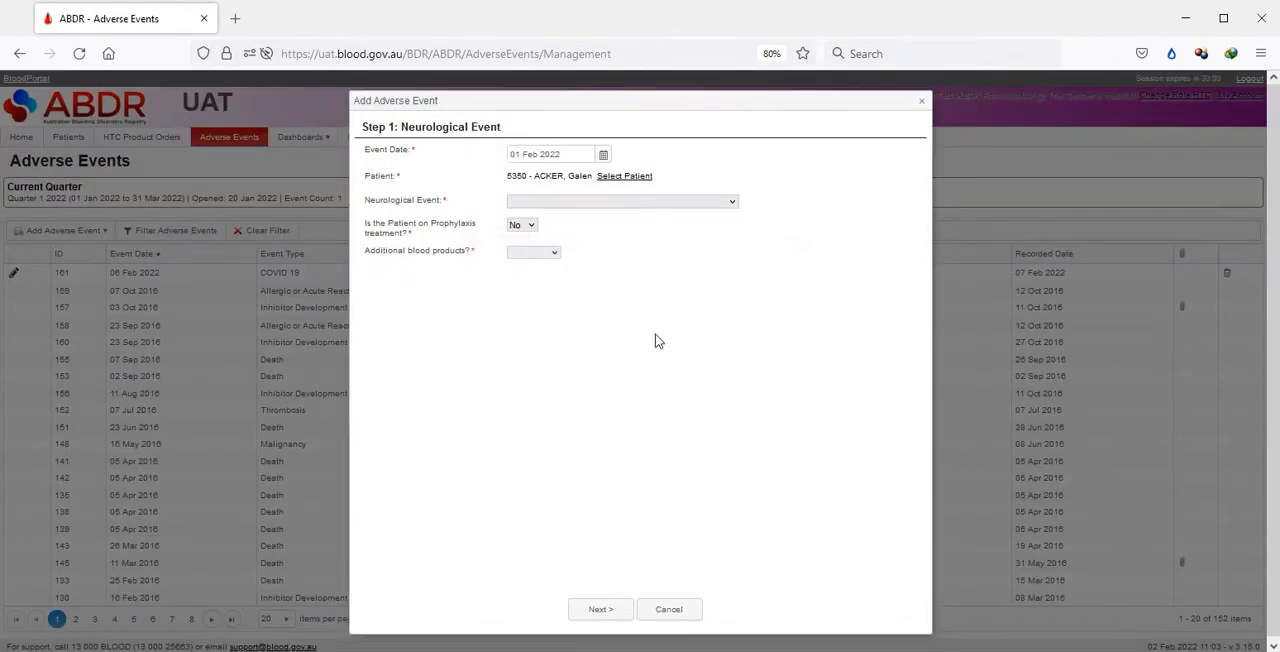
mouse_move(589, 209)
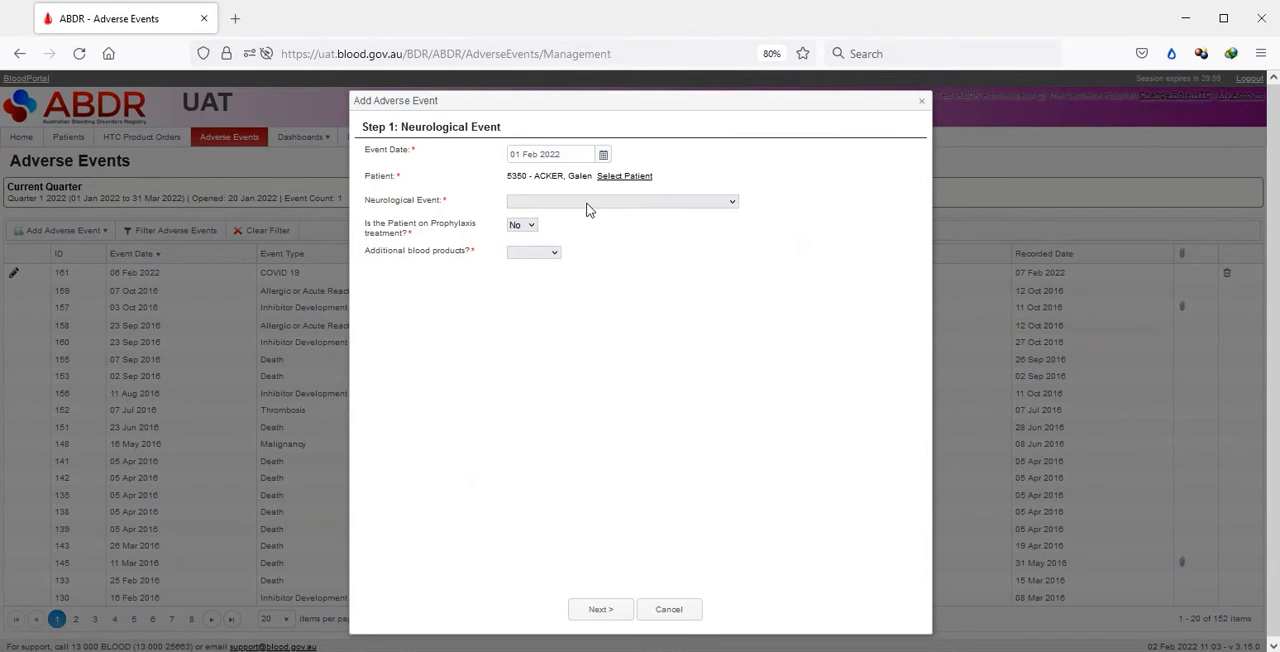
Record Motor Neurone Disease with no additional blood products and continue to step 2
click(620, 201)
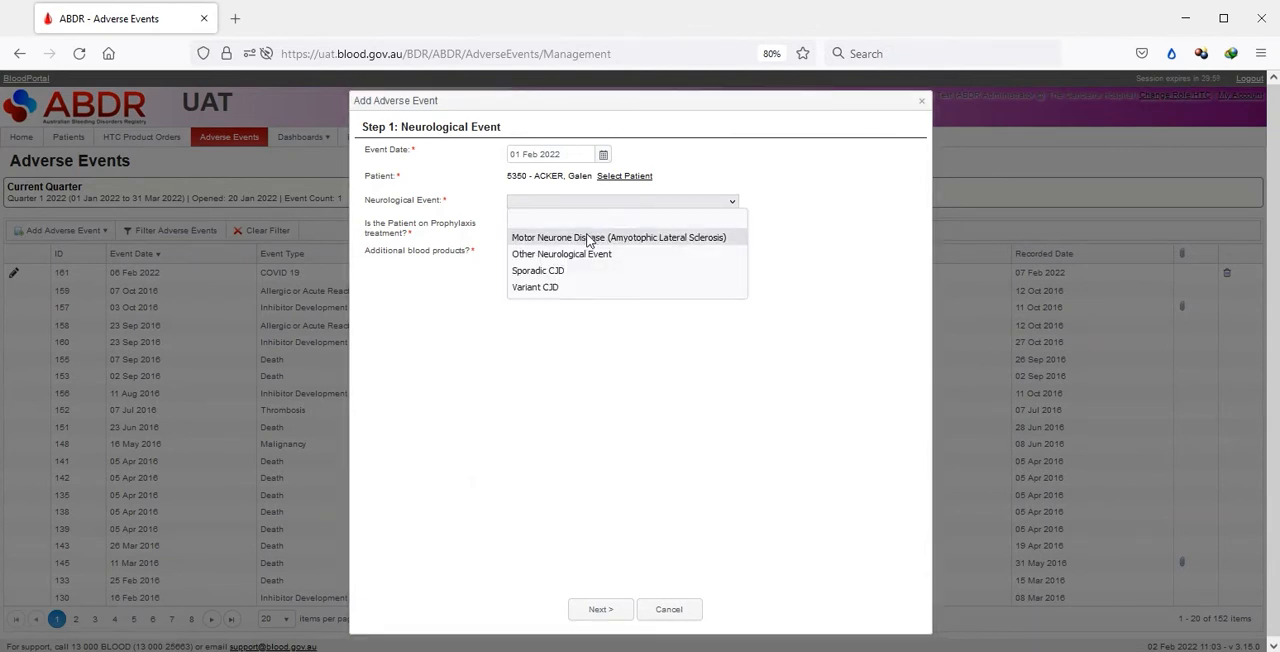
click(618, 237)
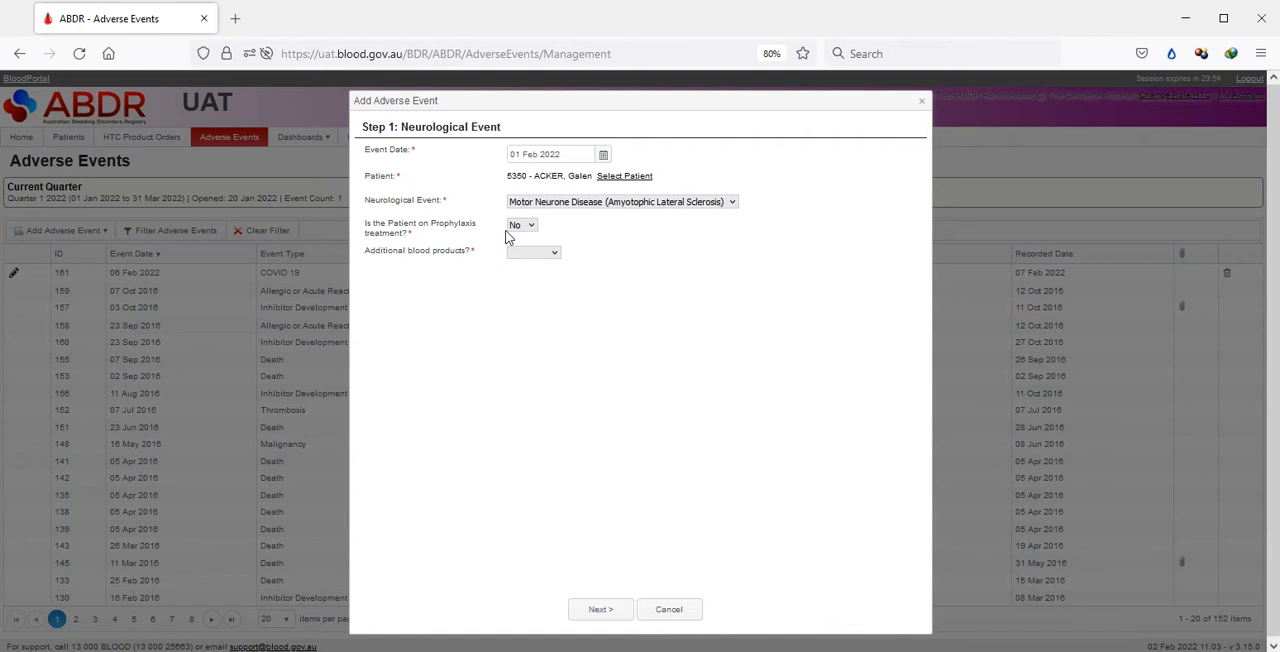
click(533, 251)
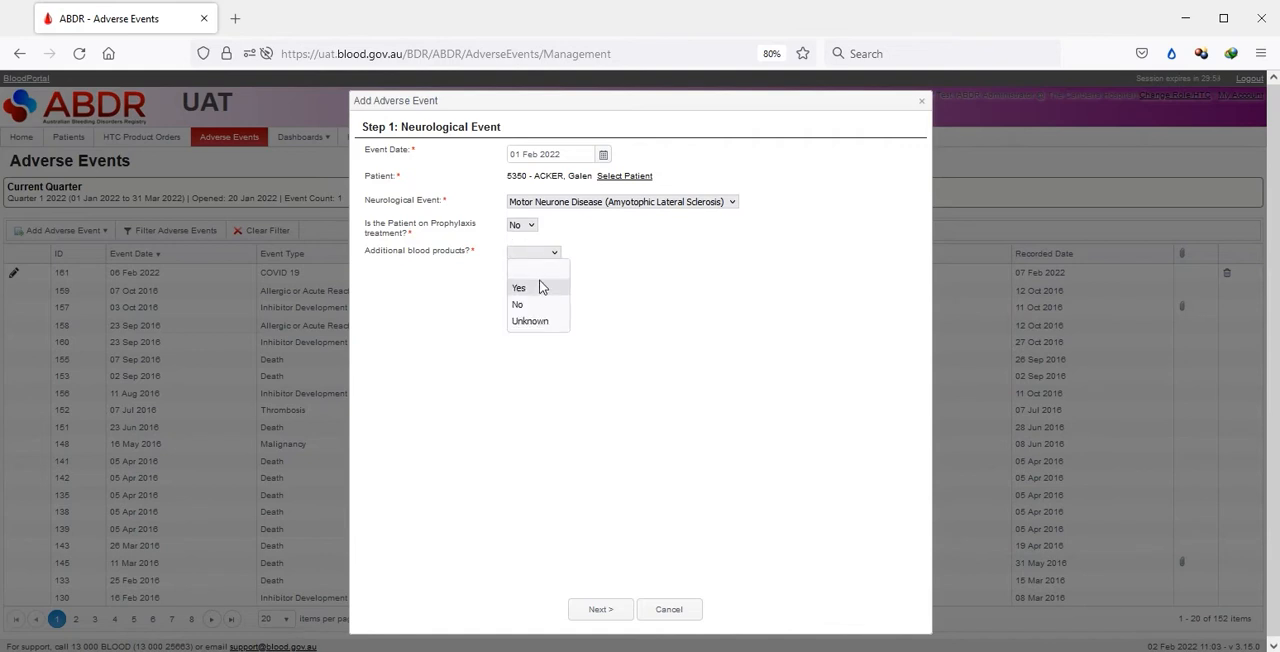
click(517, 304)
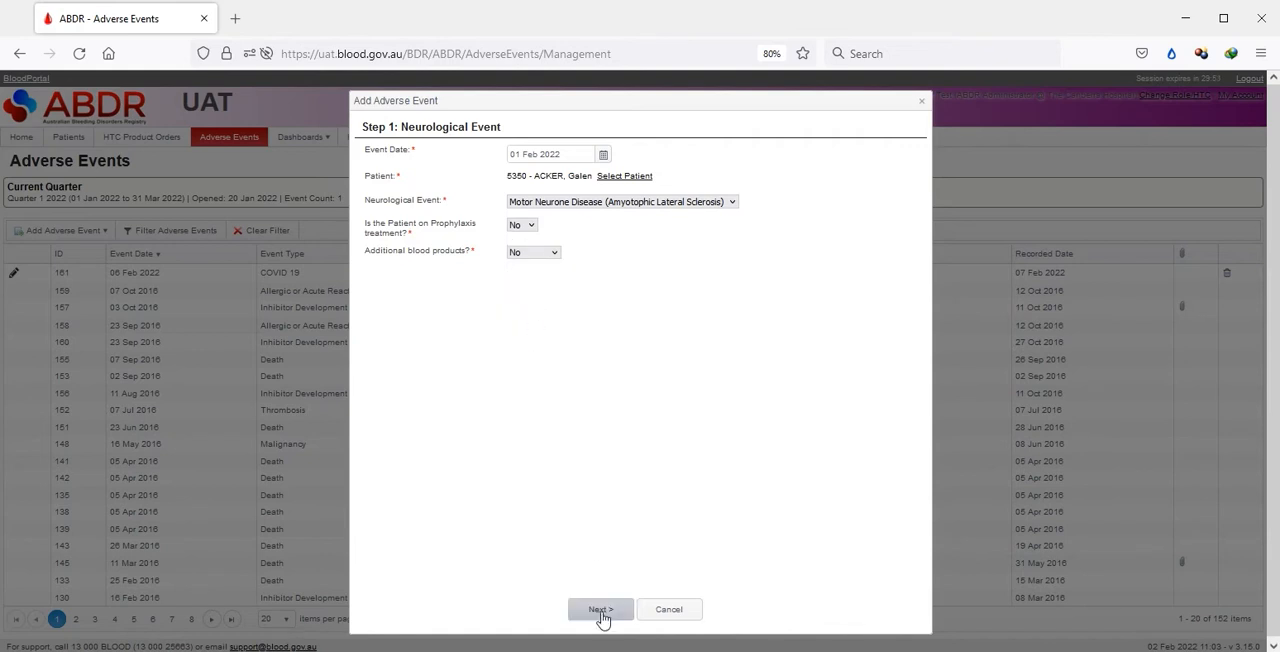
click(600, 609)
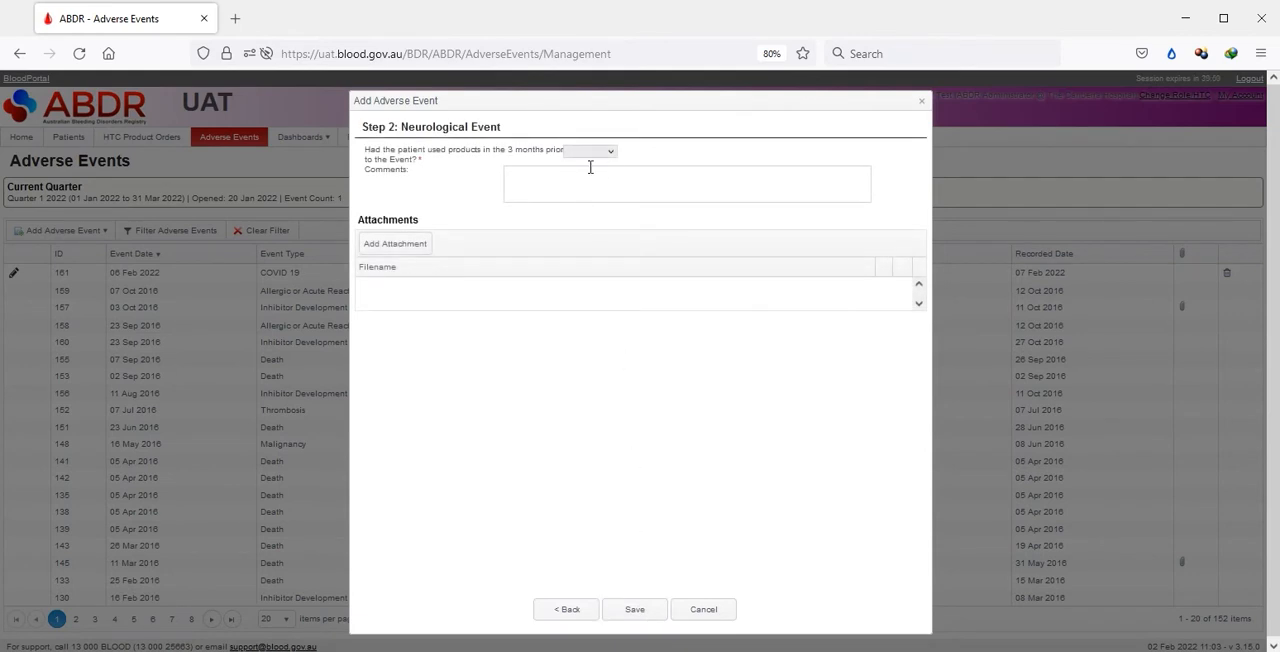
Answer No to product use in the prior three months and save the event
click(609, 151)
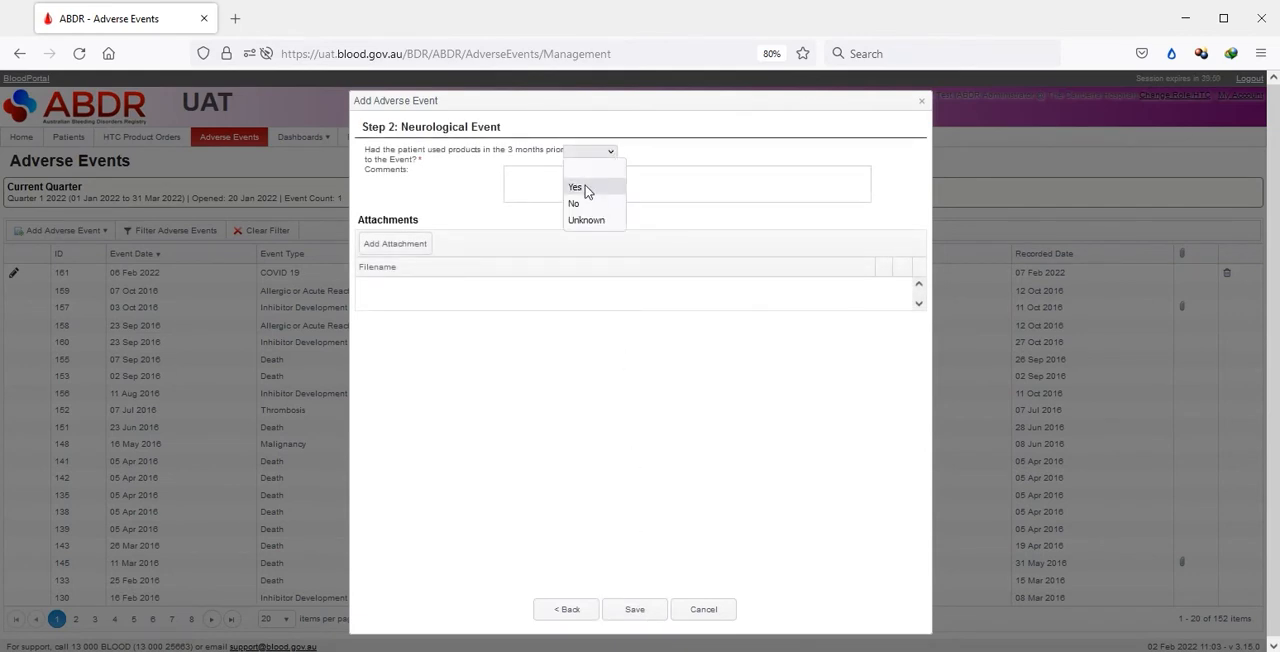
click(573, 203)
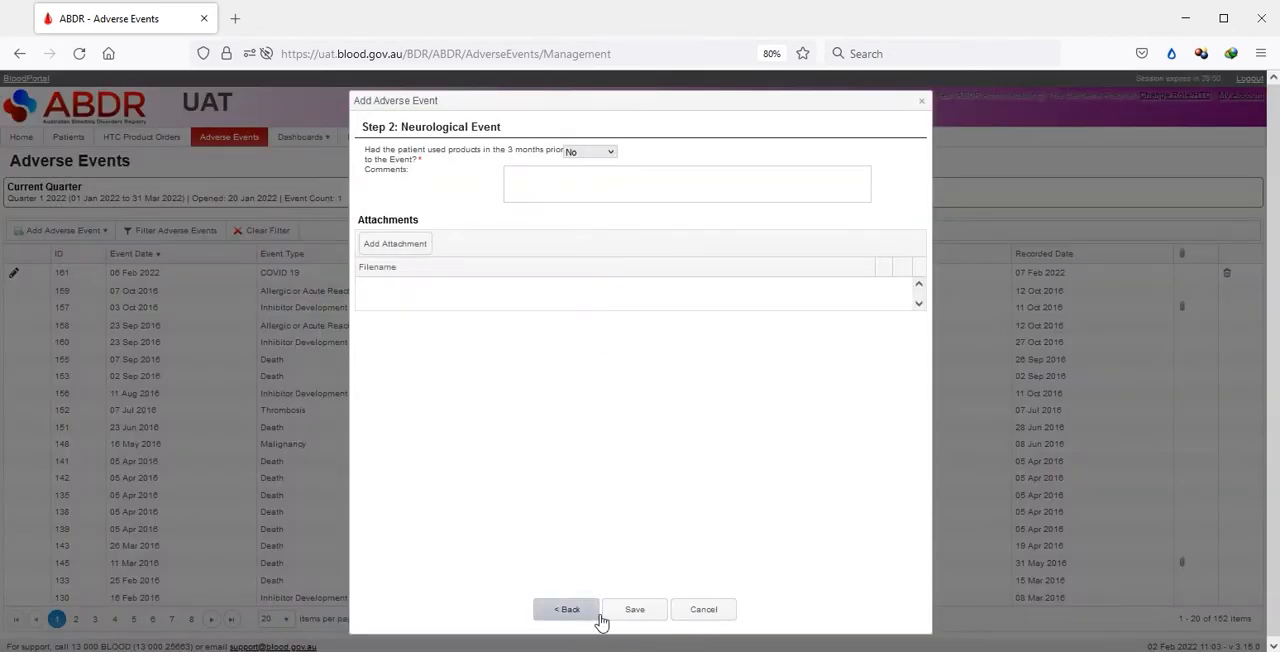
click(634, 609)
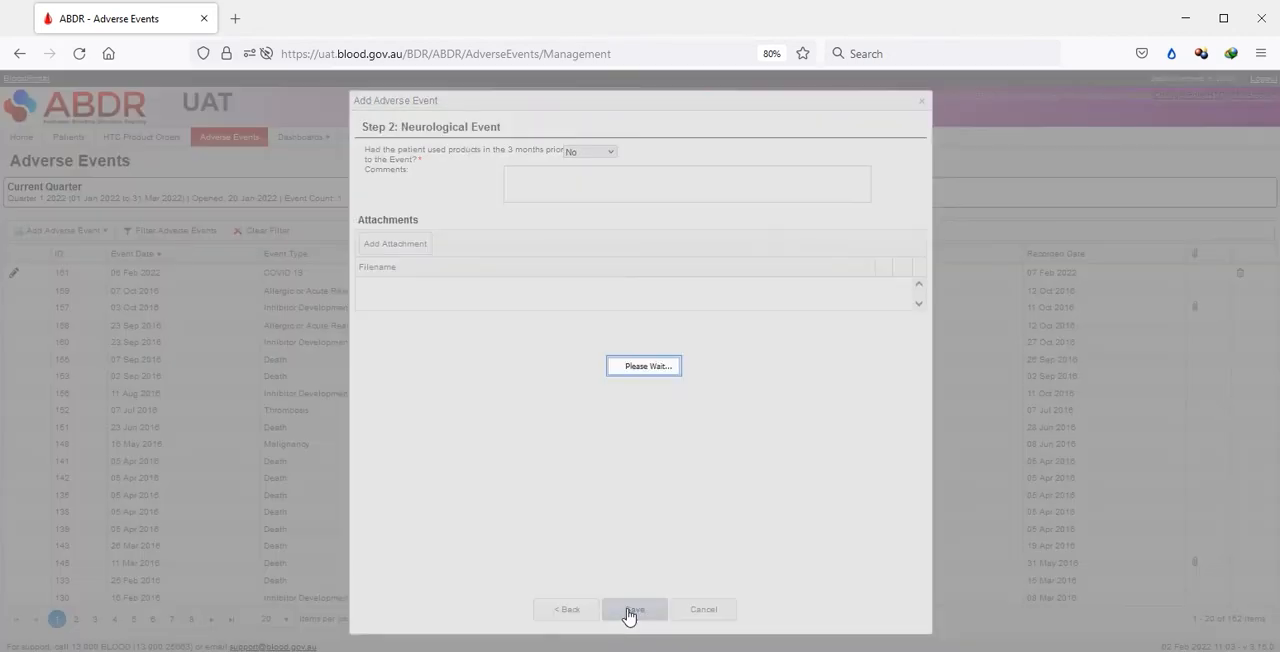
click(634, 609)
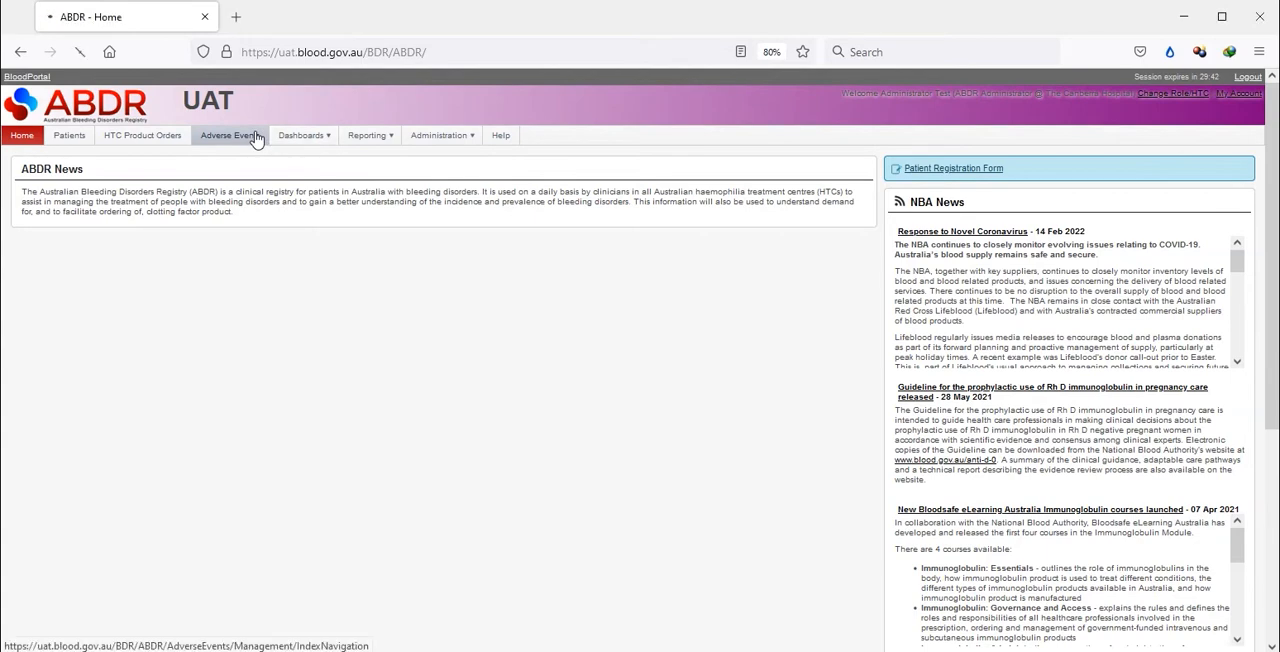
Return to the Adverse Events list and start a new COVID 19 adverse event
click(230, 135)
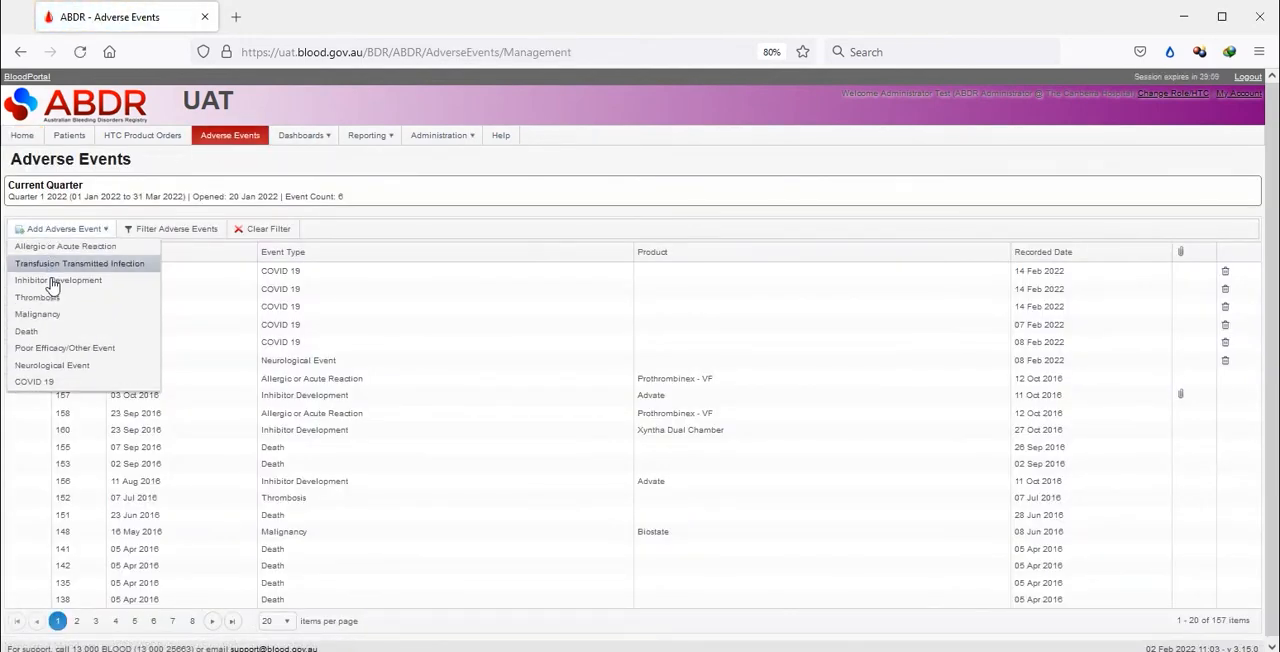
click(34, 381)
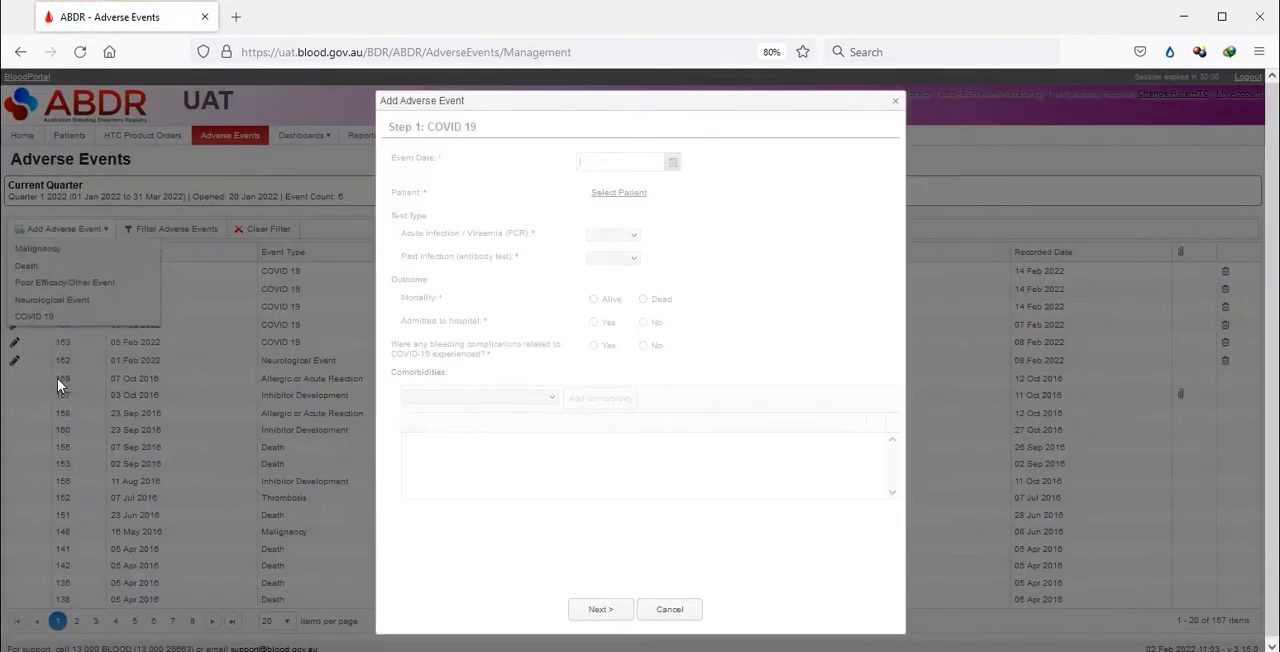